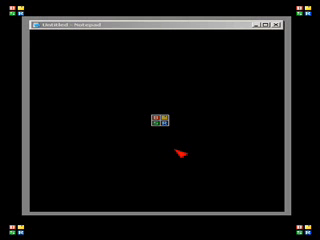
pyautogui.moveTo(160, 120)
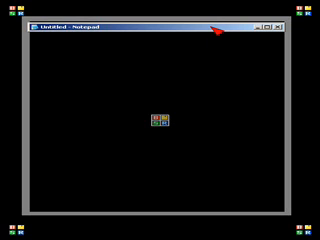
pyautogui.moveTo(216, 40)
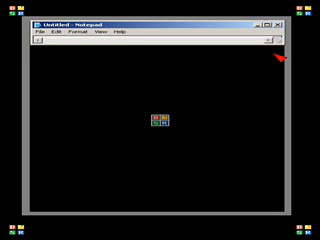
pyautogui.moveTo(270, 184)
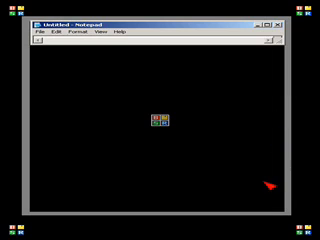